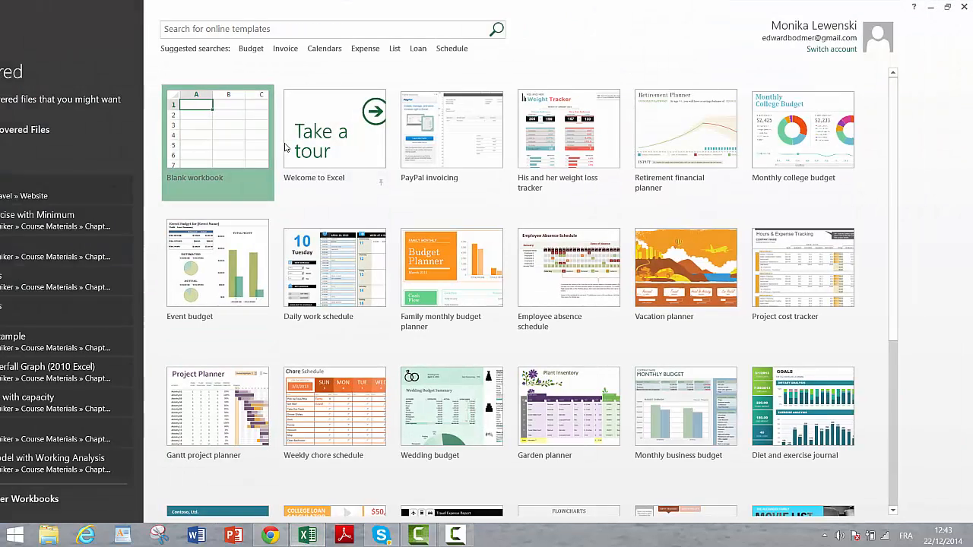
# Start a new blank workbook from the Excel start screen.
pyautogui.click(217, 139)
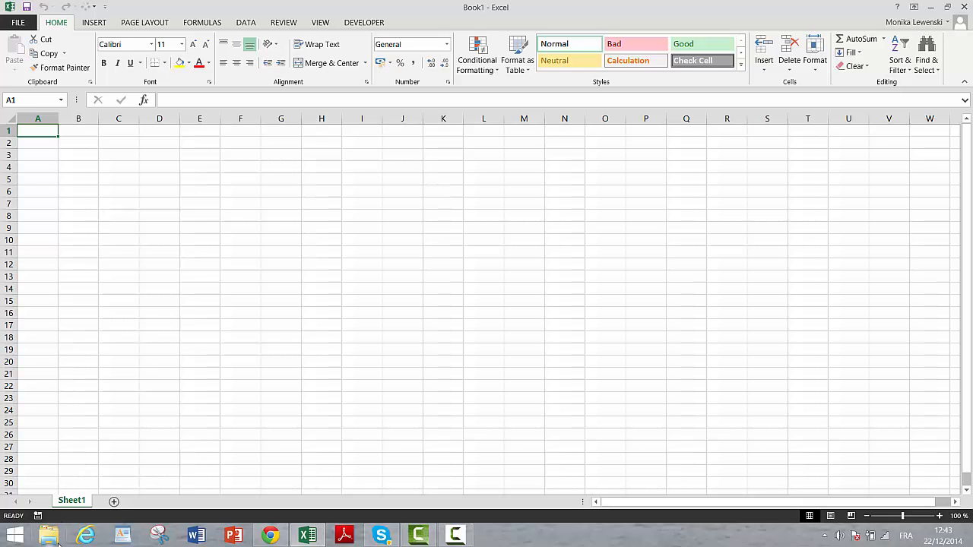
# In File Explorer, browse into Courses > Chapter 1. Models and Analysis.
pyautogui.click(48, 535)
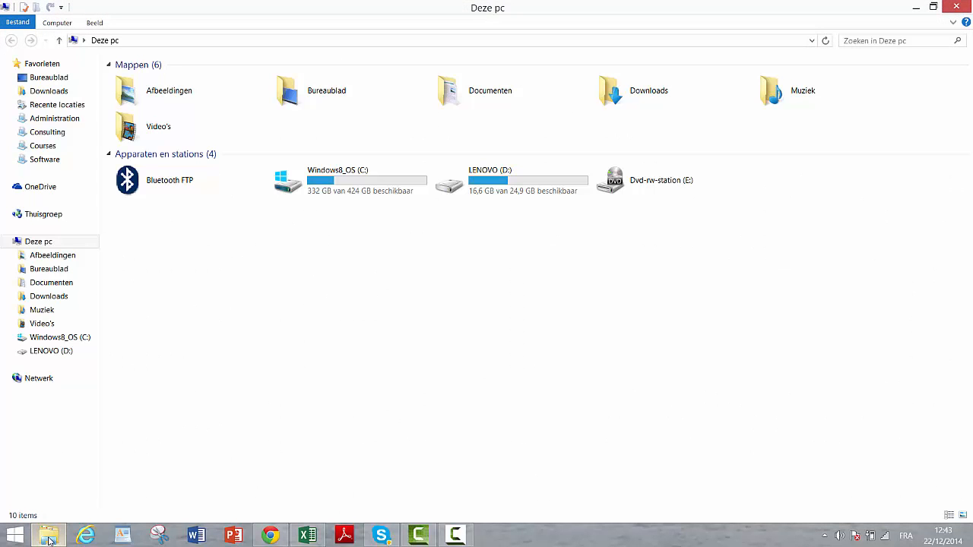
pyautogui.click(43, 145)
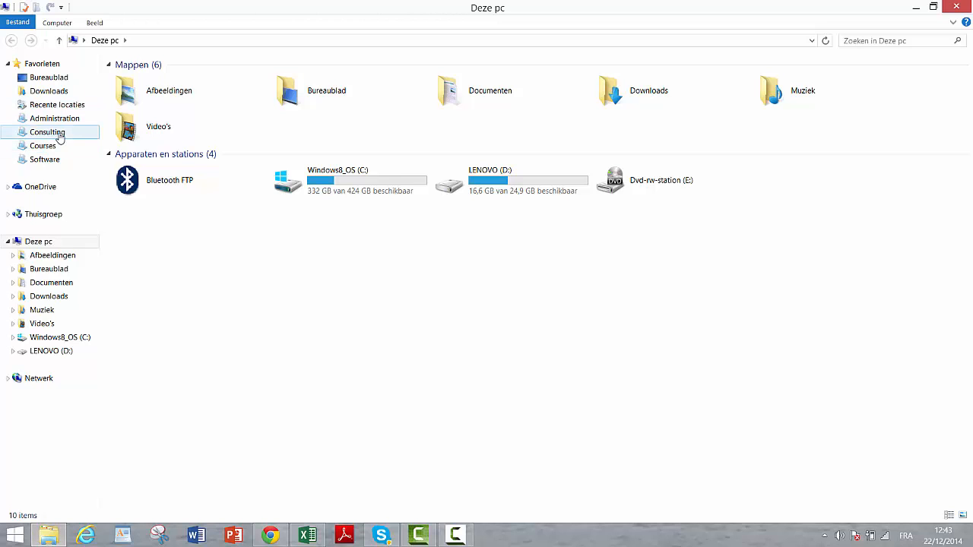
pyautogui.click(43, 146)
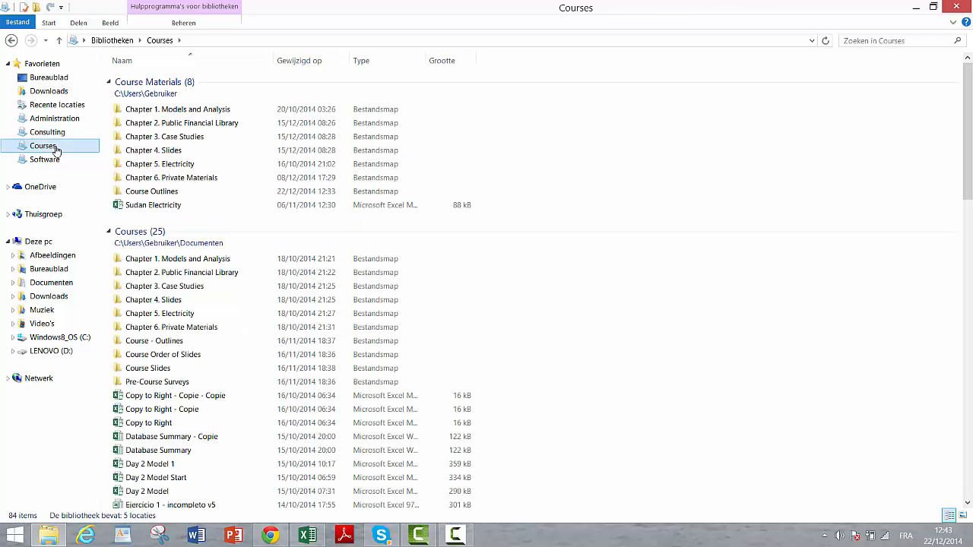
pyautogui.click(152, 151)
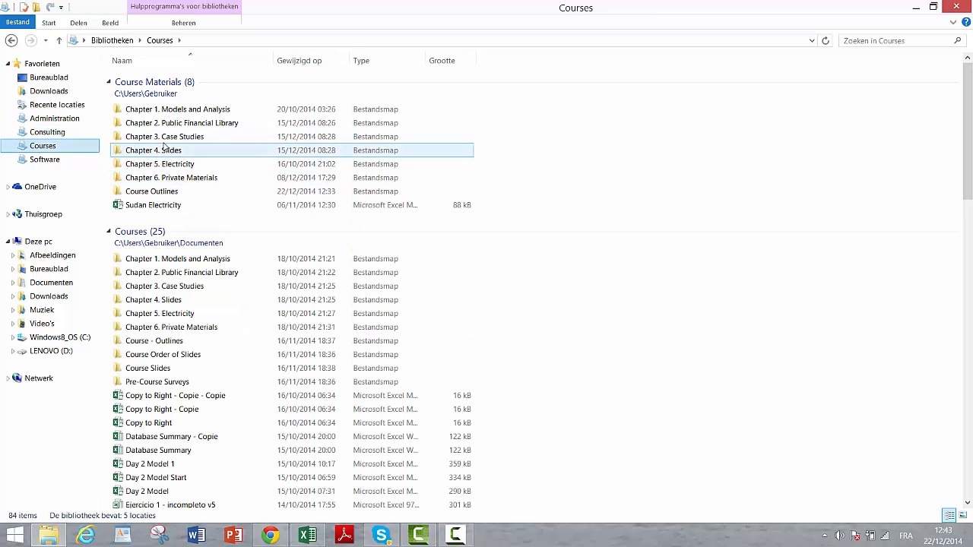
pyautogui.click(164, 137)
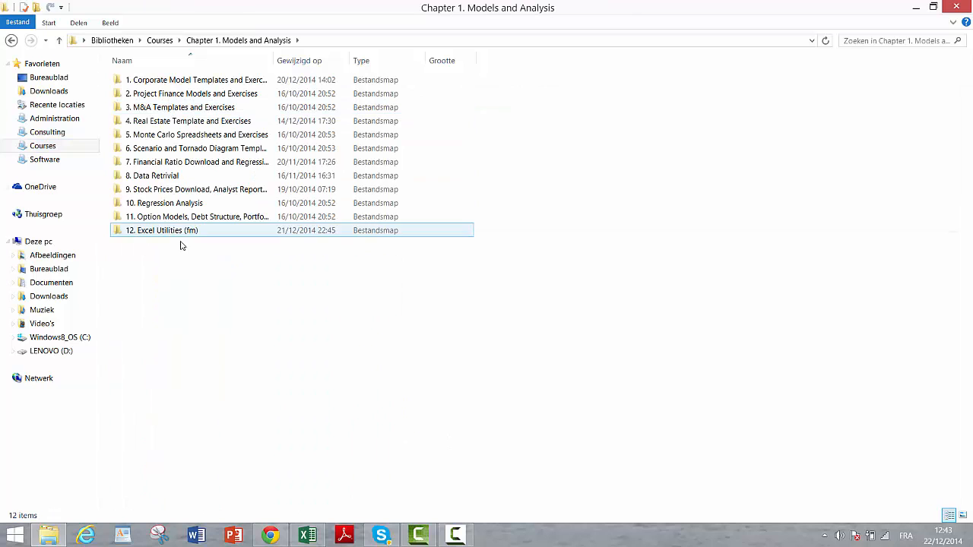
# Go through the Scenario and Tornado folder into Waterfall Graph and open Waterfall Final.
pyautogui.click(198, 149)
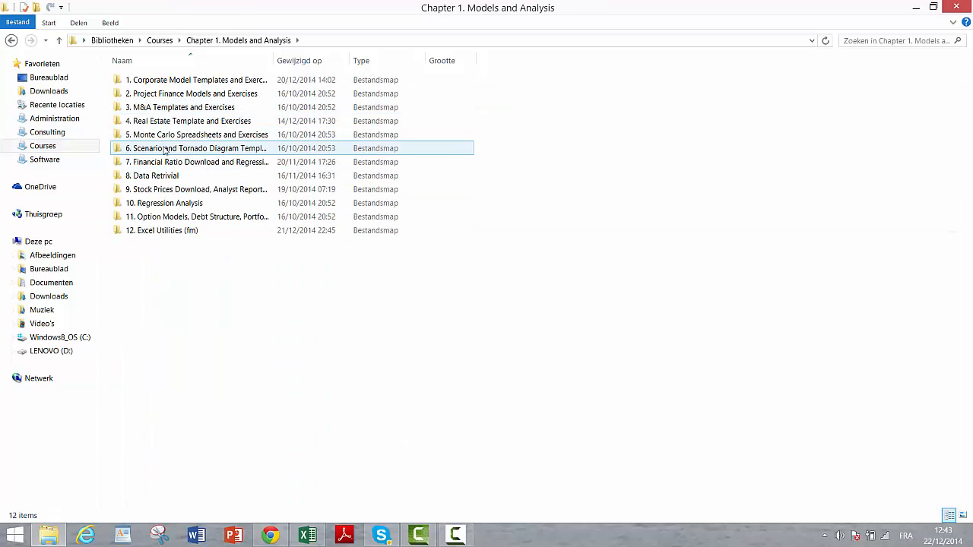
pyautogui.doubleClick(198, 149)
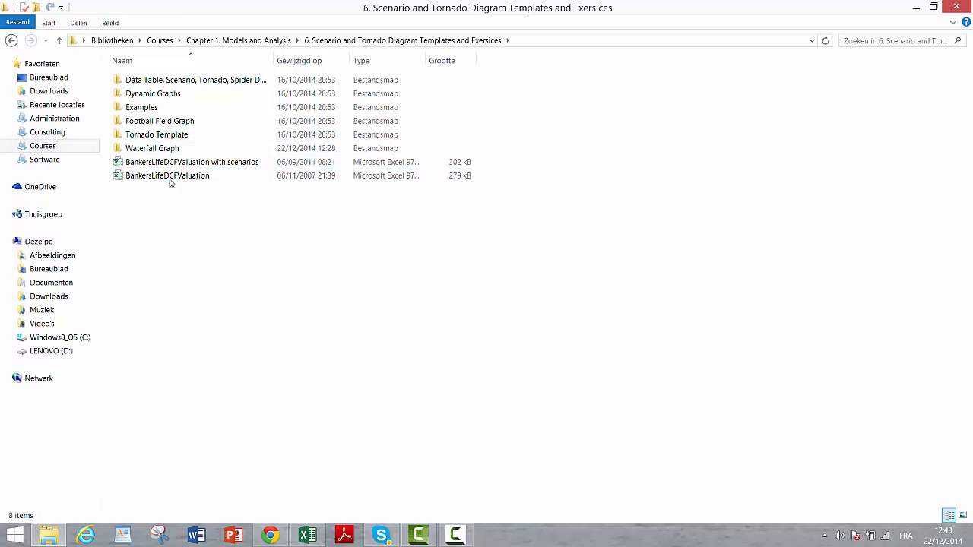
pyautogui.doubleClick(152, 149)
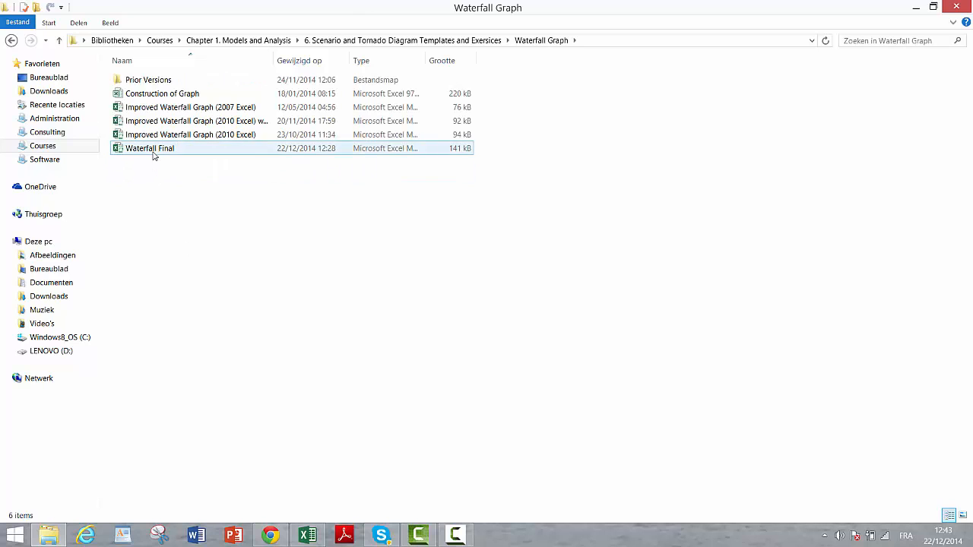
pyautogui.doubleClick(149, 149)
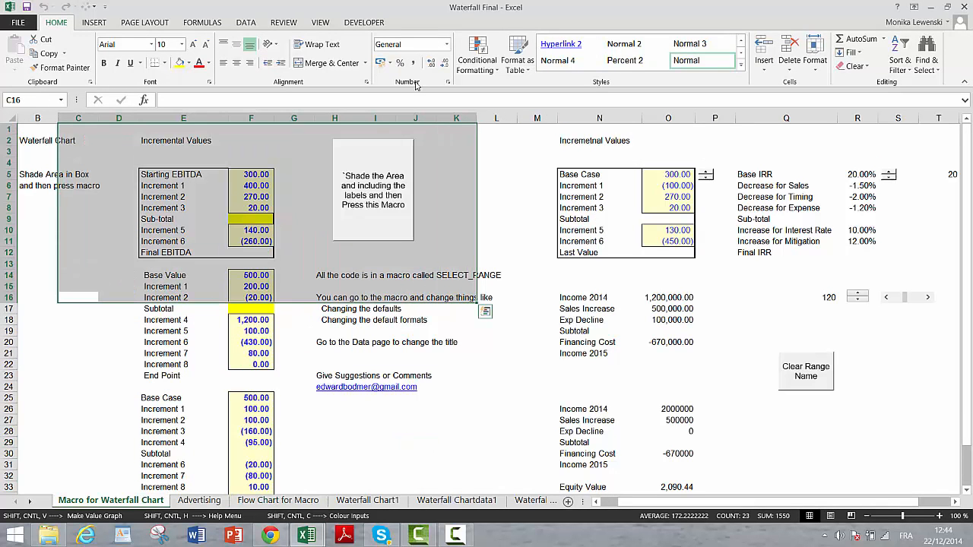
# Select the Starting EBITDA build-up block E5:F12 with values and labels for the macro.
pyautogui.click(334, 196)
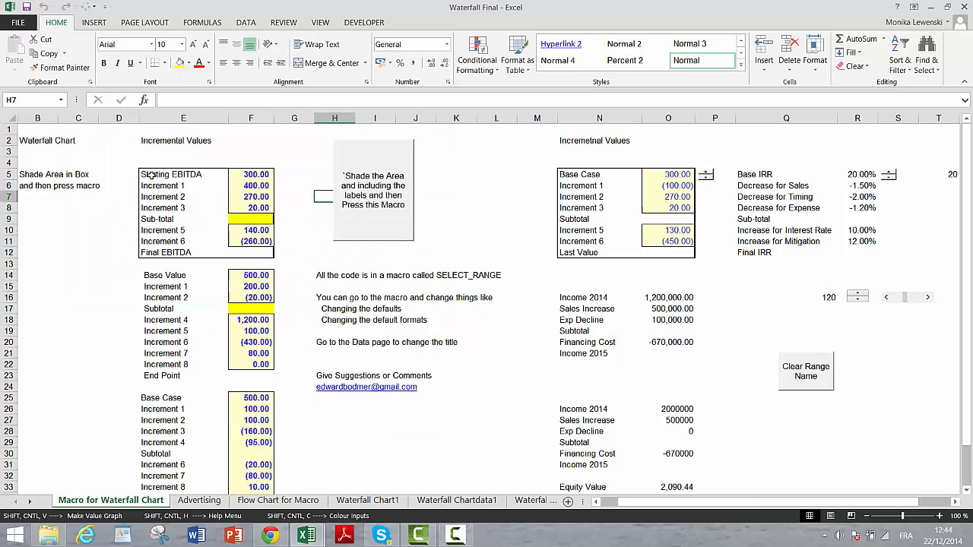
pyautogui.click(170, 173)
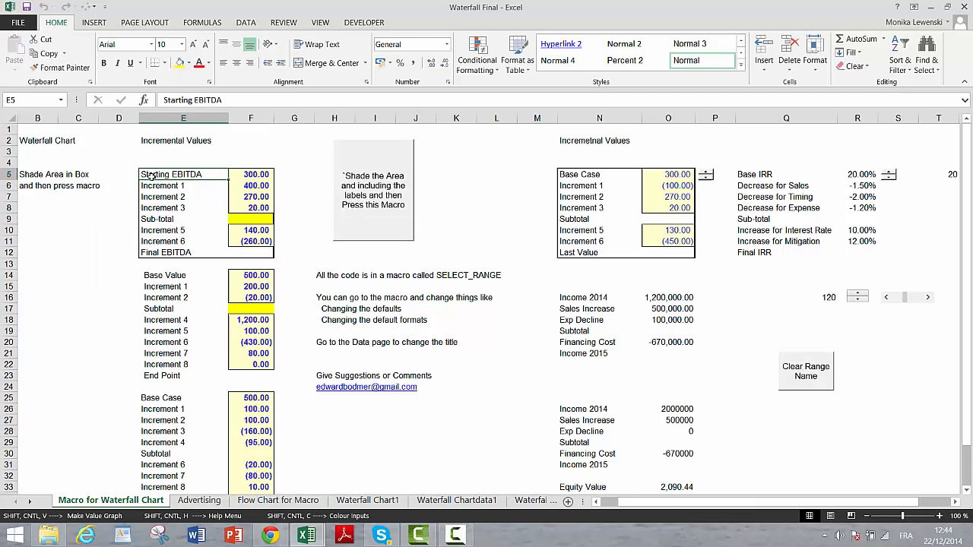
pyautogui.moveTo(170, 173); pyautogui.dragTo(255, 252)
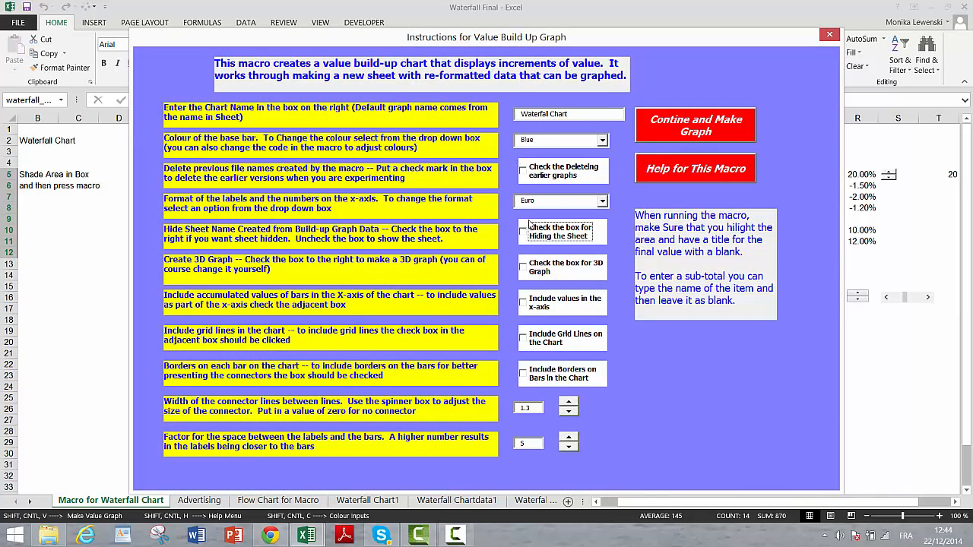
# Run Continue and Make Graph for the EBITDA waterfall, then confirm OK to return to the data.
pyautogui.click(522, 171)
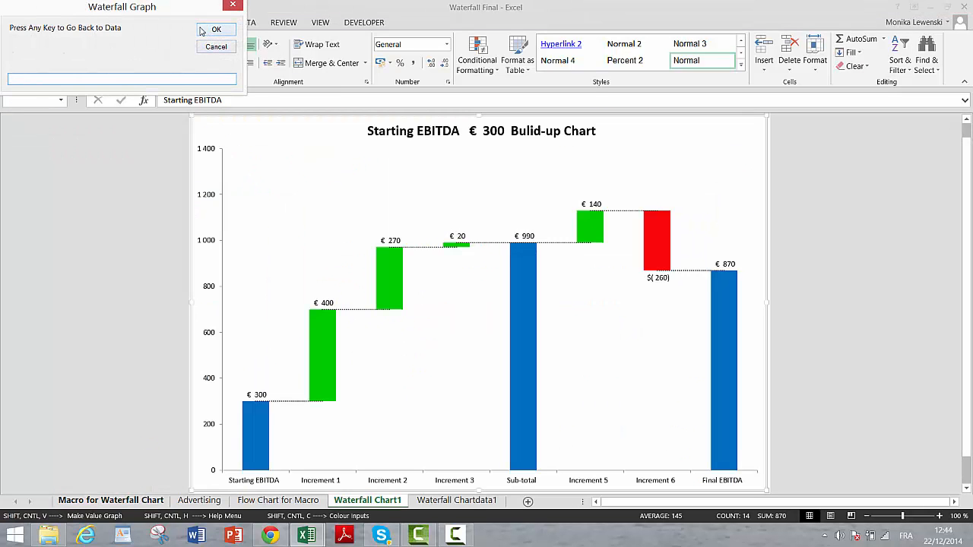
pyautogui.click(216, 29)
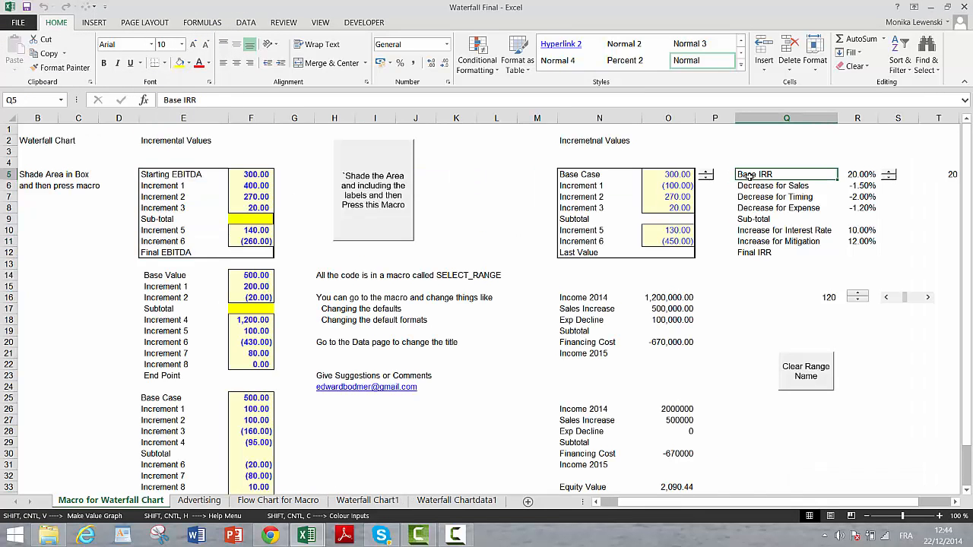
# Select the Base IRR block and set the macro to Percent labels with values in the x-axis.
pyautogui.moveTo(785, 173); pyautogui.dragTo(857, 207)
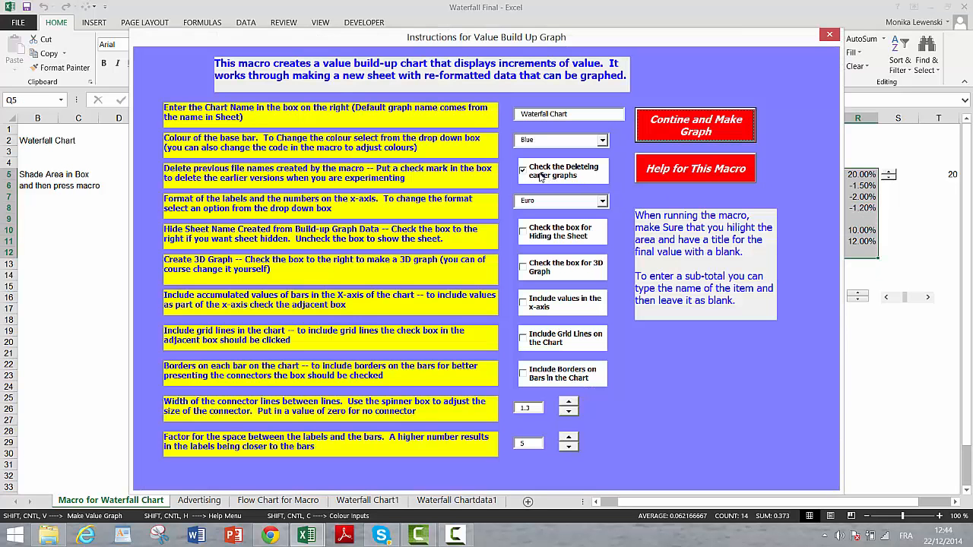
pyautogui.click(523, 170)
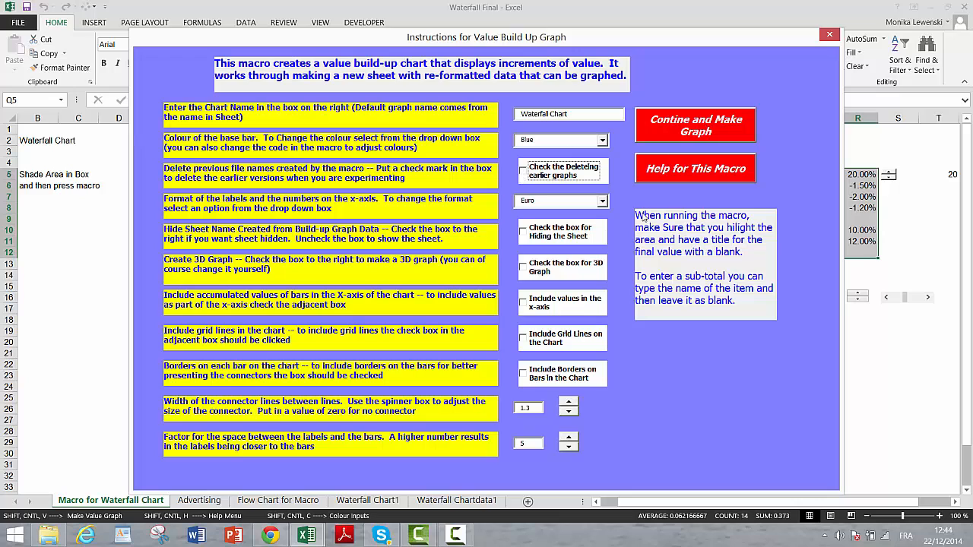
pyautogui.click(599, 201)
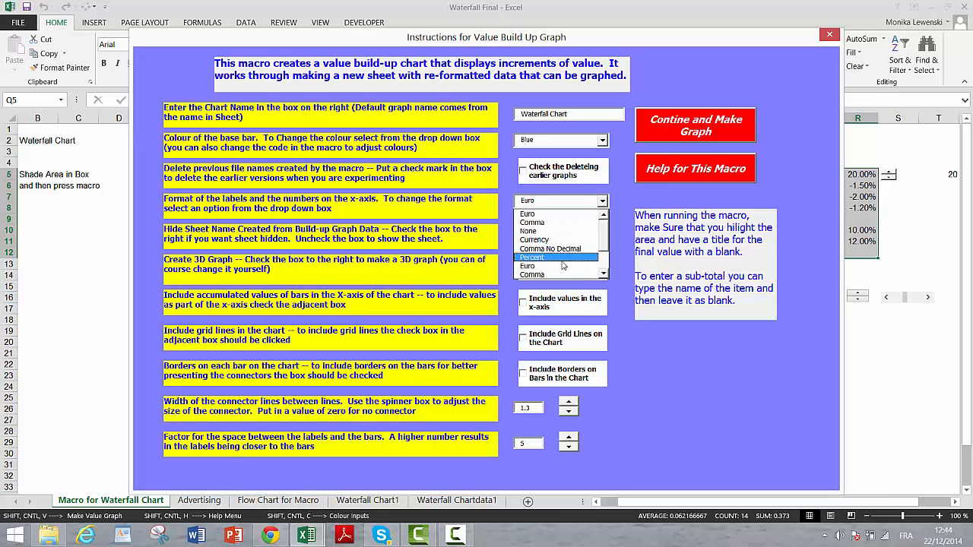
pyautogui.click(532, 257)
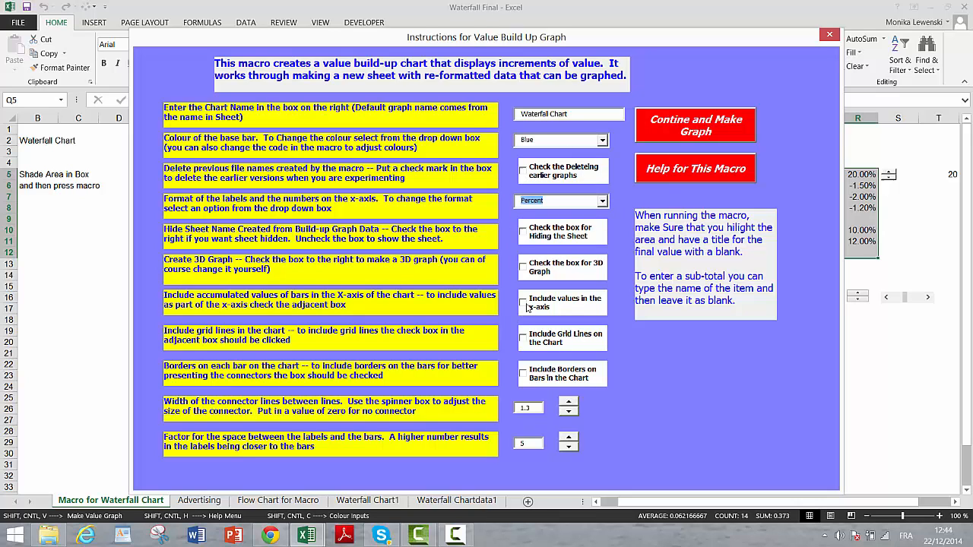
pyautogui.click(526, 303)
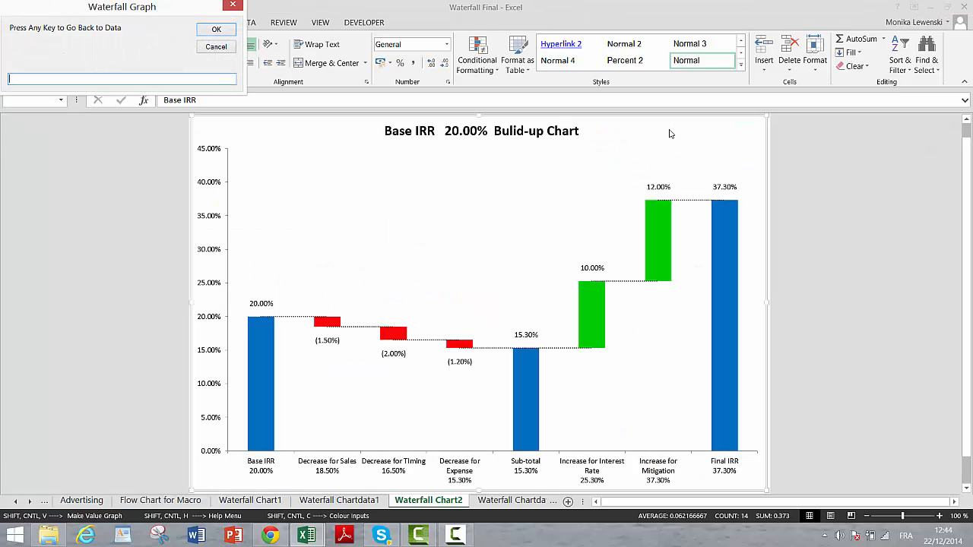
pyautogui.moveTo(216, 29)
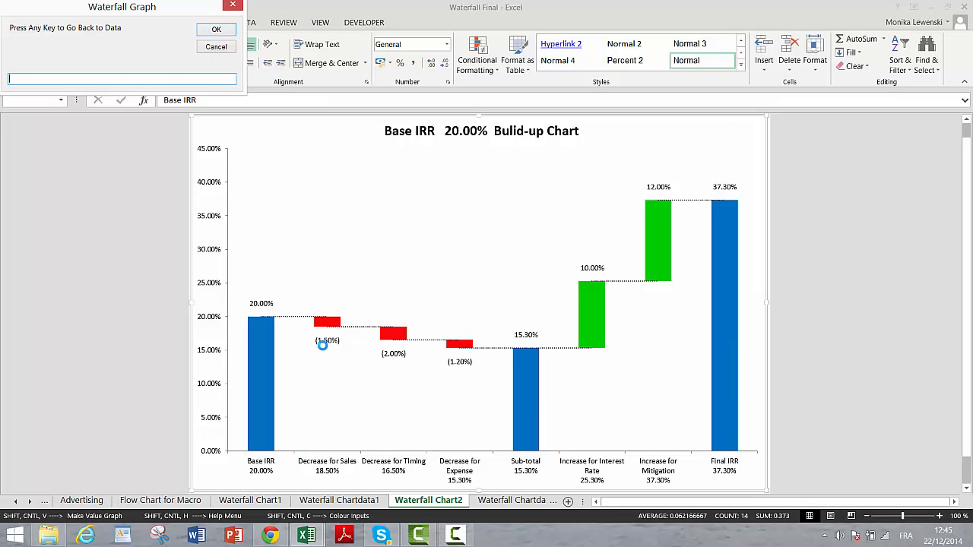
pyautogui.moveTo(327, 427)
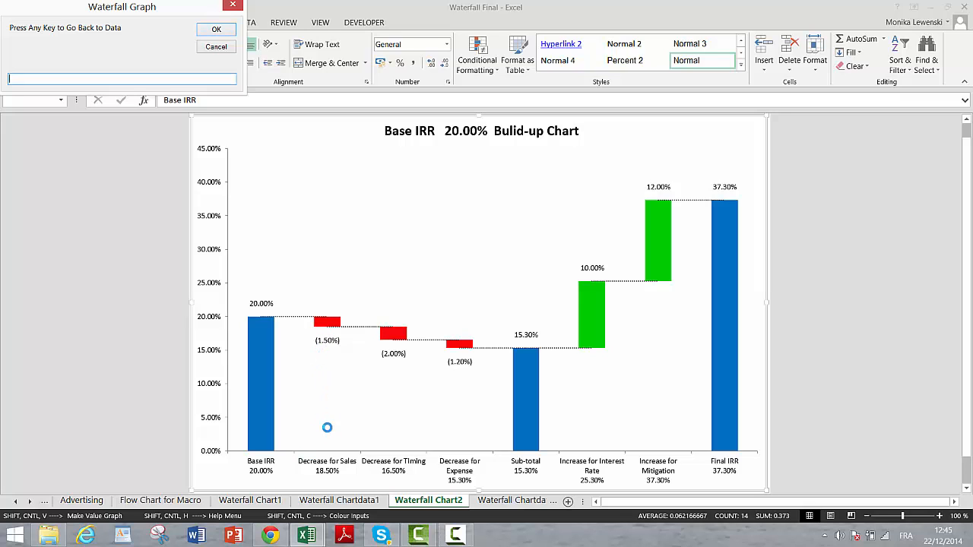
pyautogui.moveTo(307, 331)
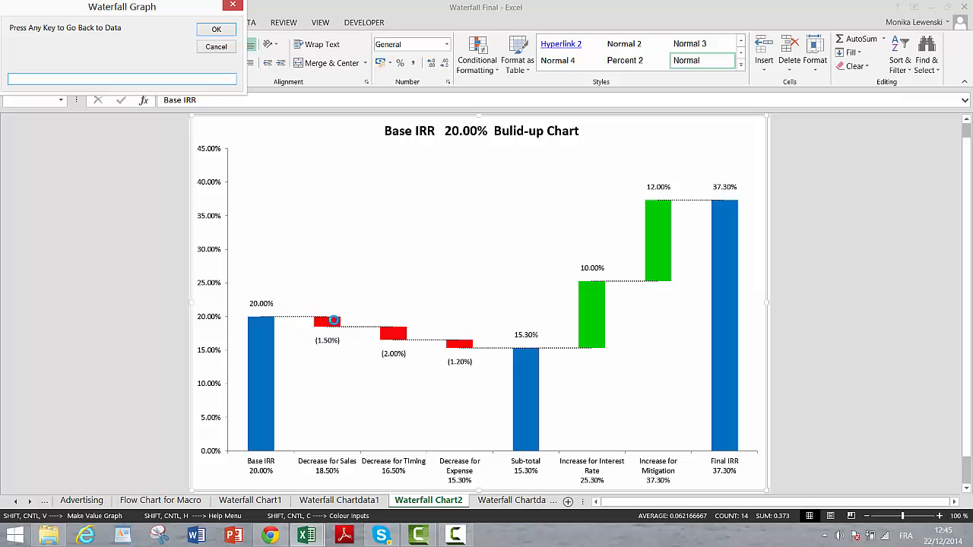
pyautogui.moveTo(435, 356)
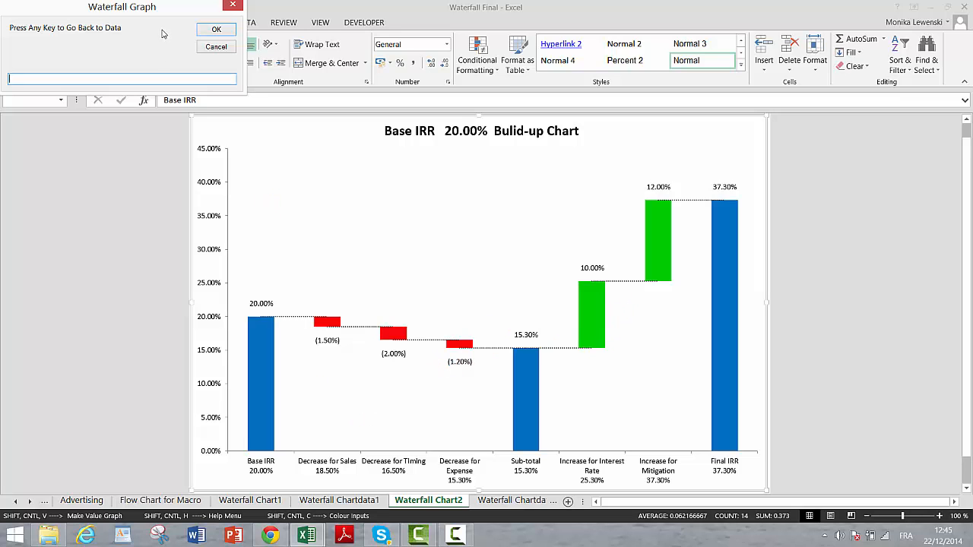
# Dismiss the prompt, inspect the Base IRR spinner's menu, and go to the Waterfall Chart2 sheet.
pyautogui.click(215, 29)
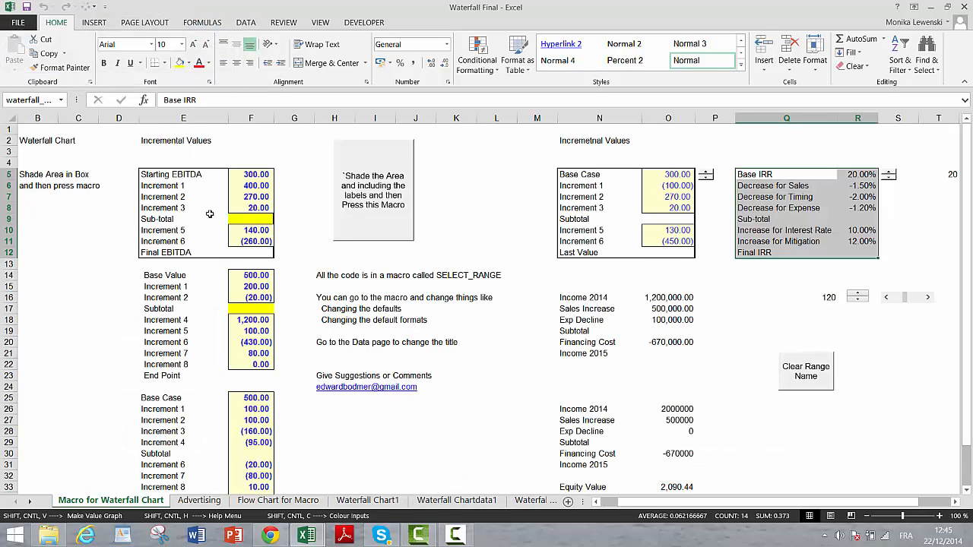
pyautogui.moveTo(198, 208)
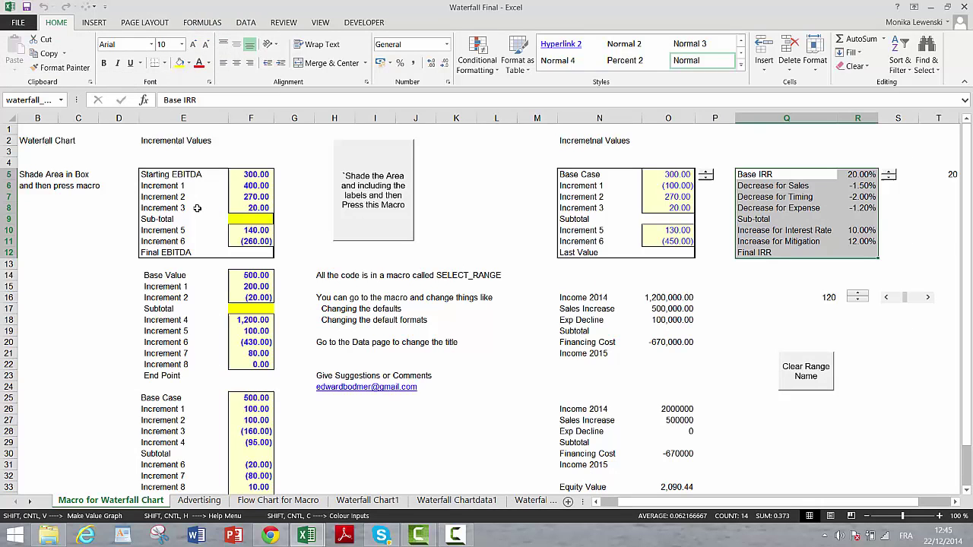
pyautogui.moveTo(213, 279)
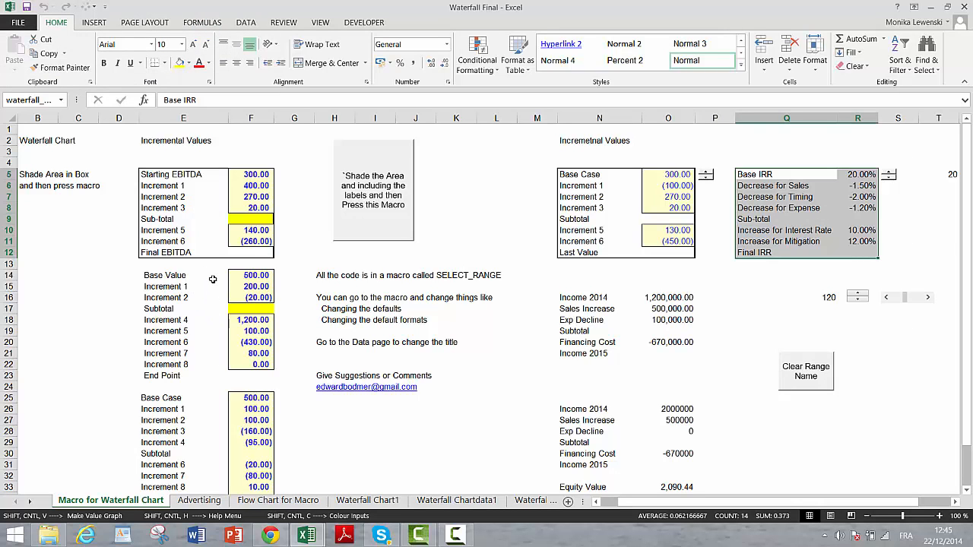
pyautogui.moveTo(890, 175)
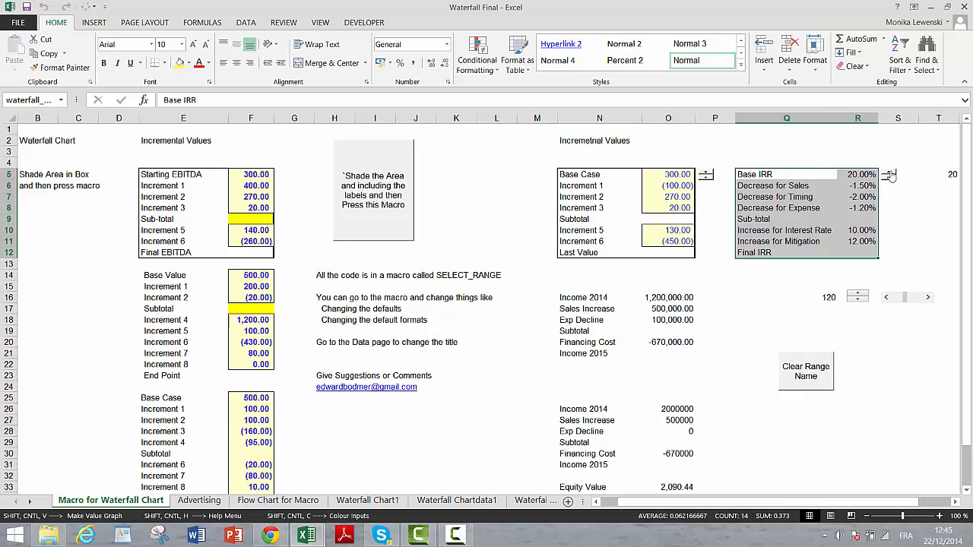
pyautogui.rightClick(889, 175)
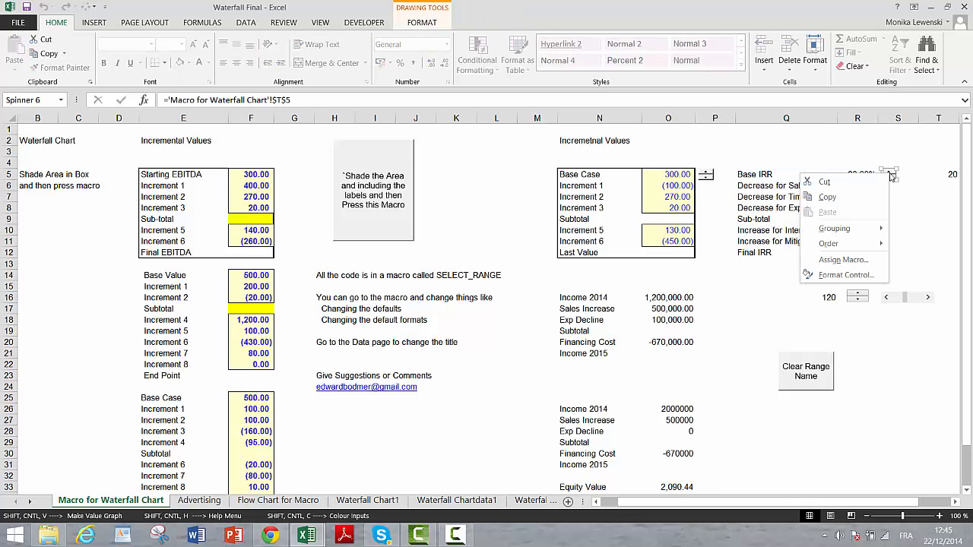
pyautogui.click(618, 347)
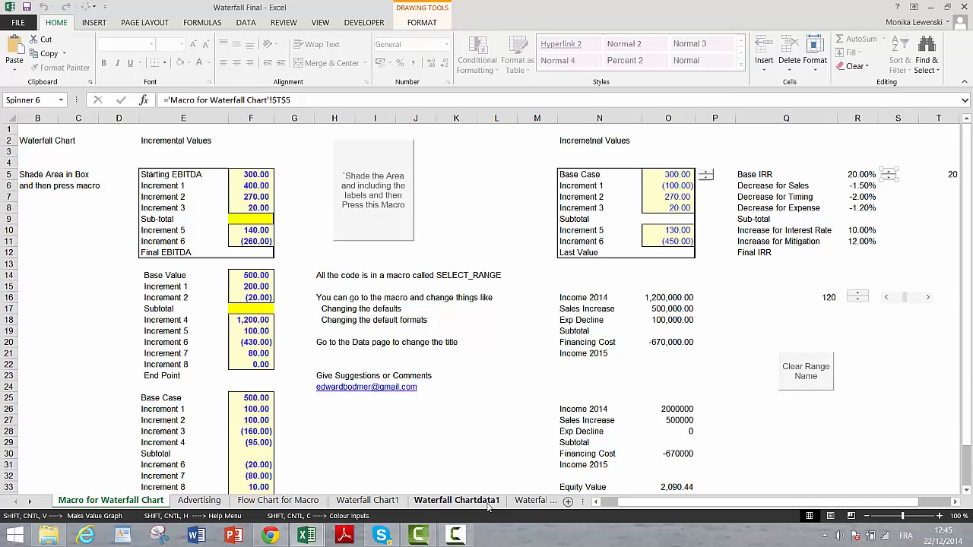
pyautogui.click(428, 500)
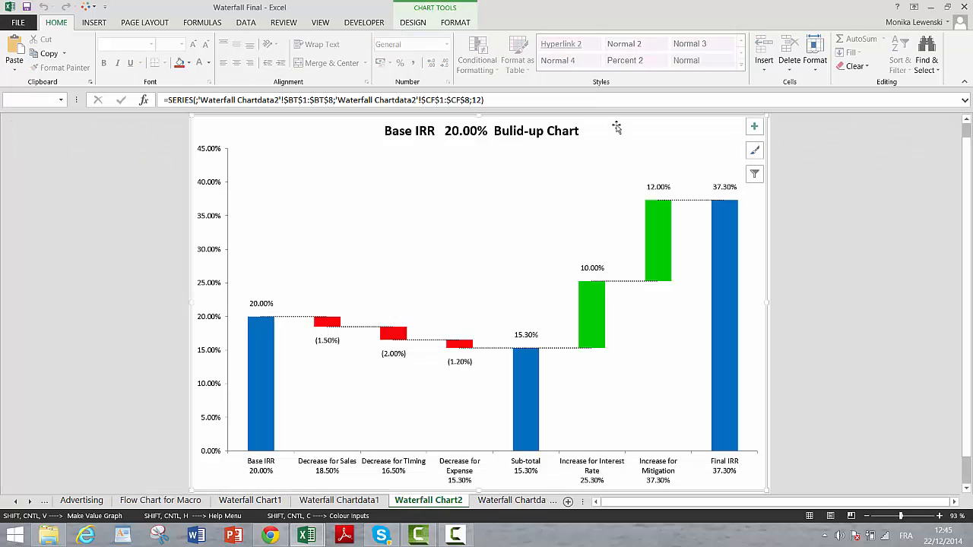
# Move the spinner under the chart title and raise Base IRR to 23.00% for a 40.30% final IRR.
pyautogui.click(340, 171)
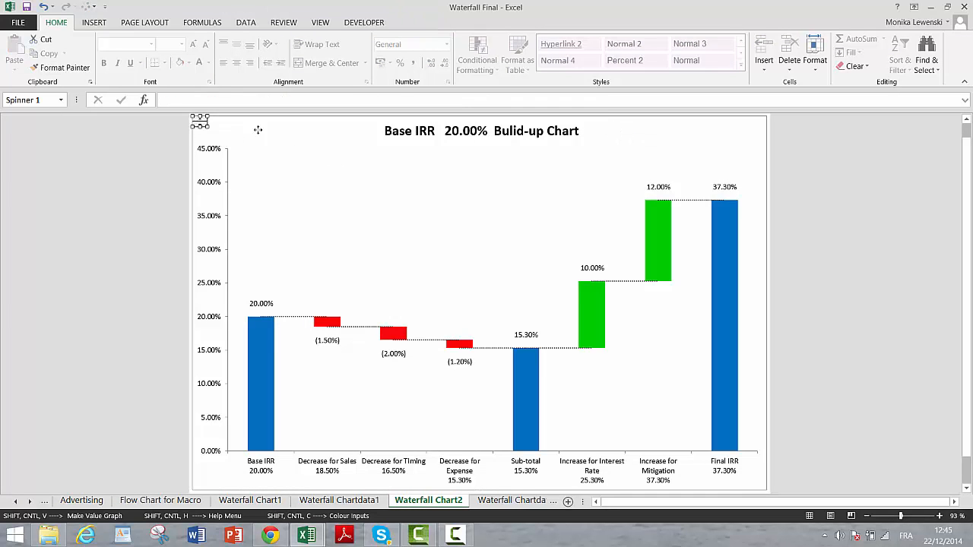
pyautogui.moveTo(199, 121); pyautogui.dragTo(477, 146)
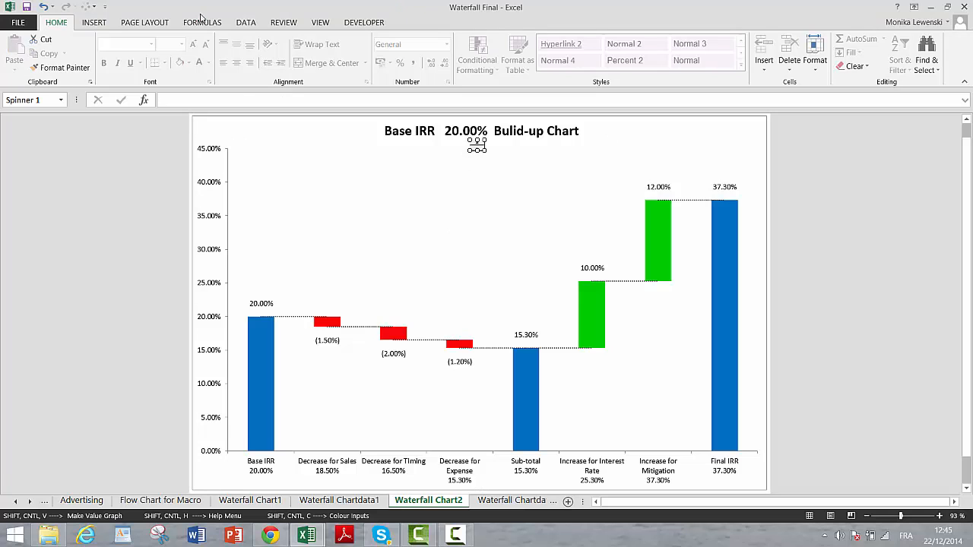
pyautogui.click(202, 21)
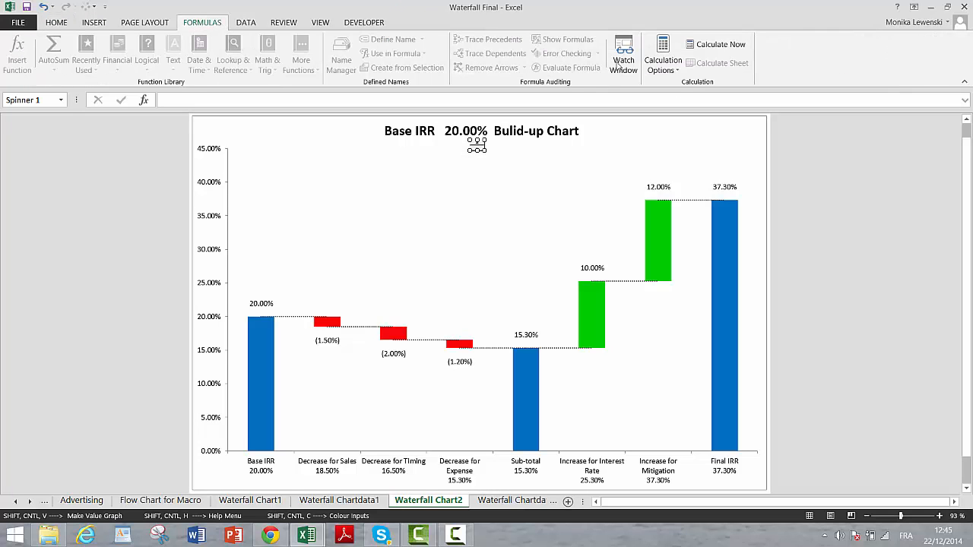
pyautogui.click(662, 53)
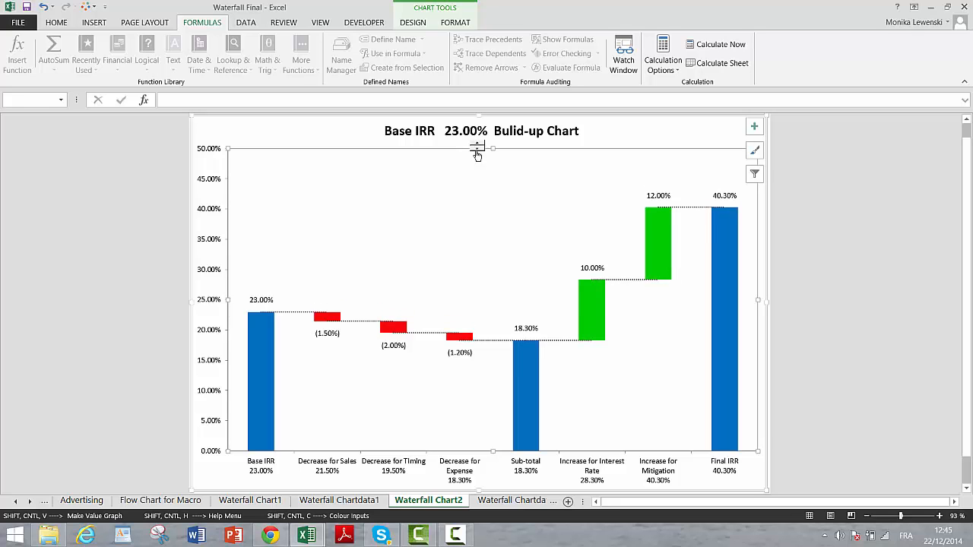
pyautogui.moveTo(320, 177)
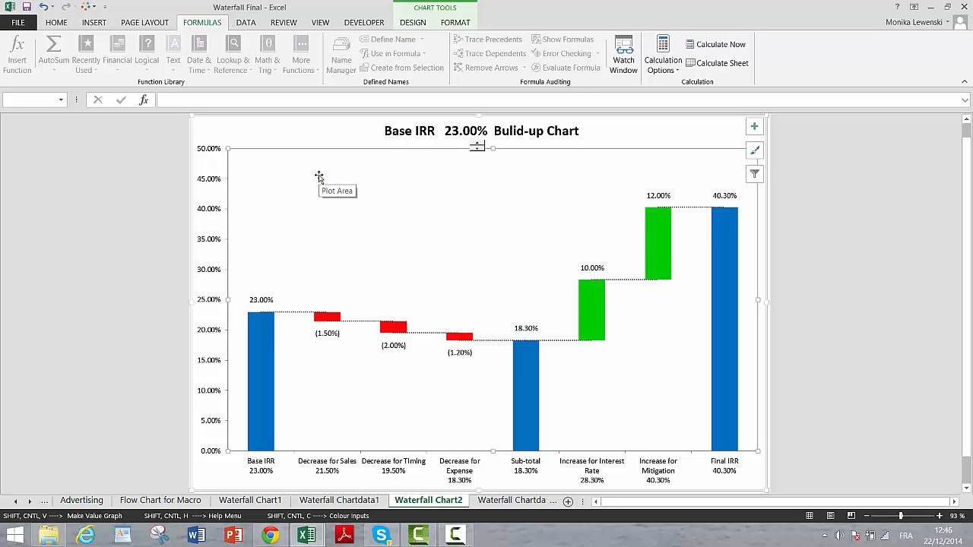
pyautogui.moveTo(260, 311)
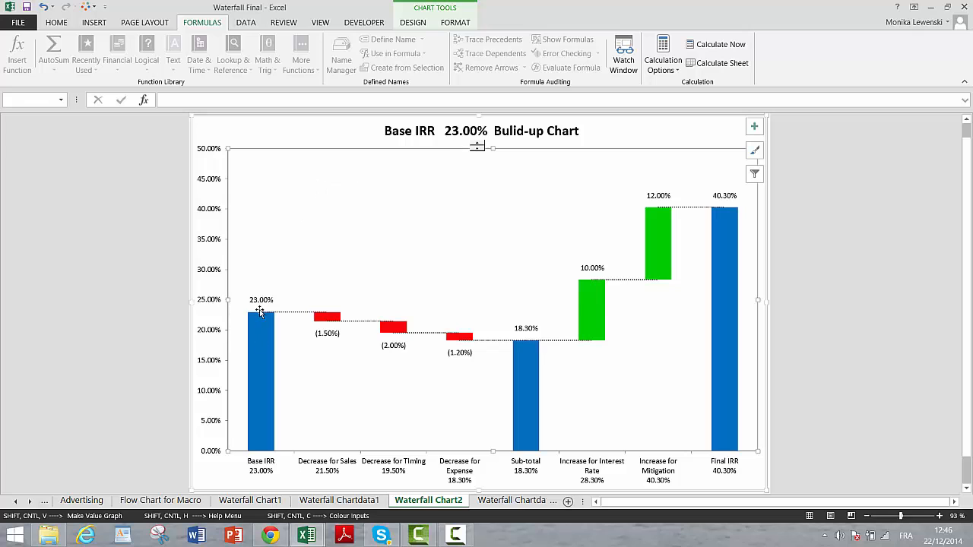
pyautogui.moveTo(282, 322)
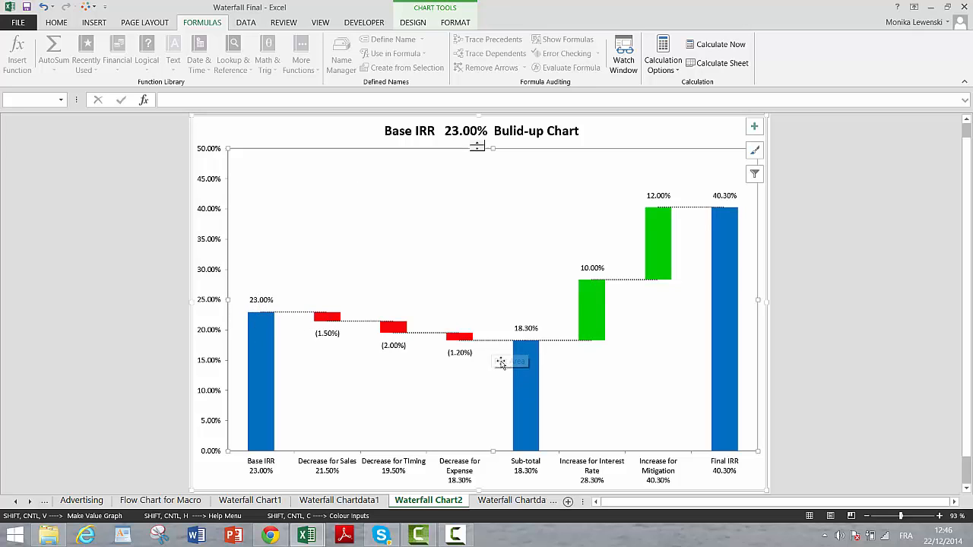
pyautogui.moveTo(538, 222)
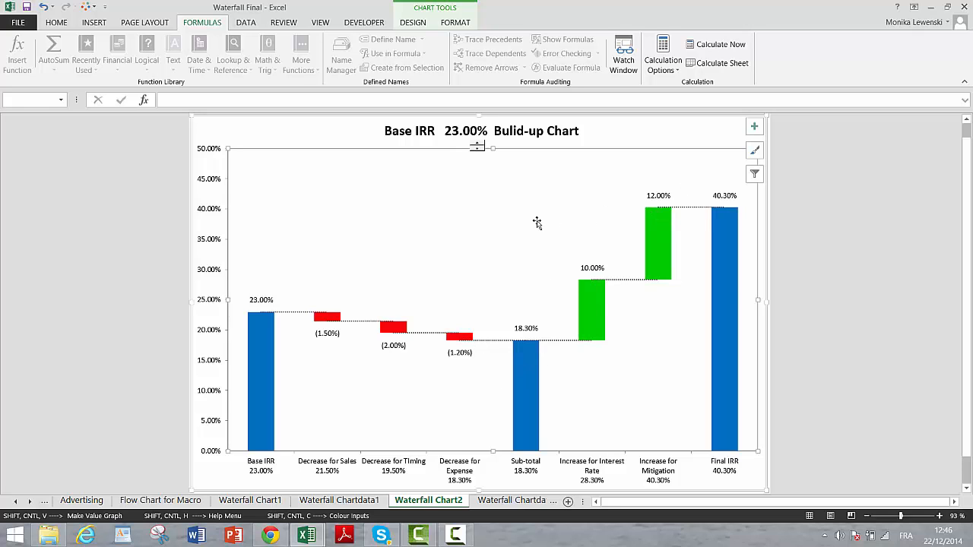
pyautogui.moveTo(514, 251)
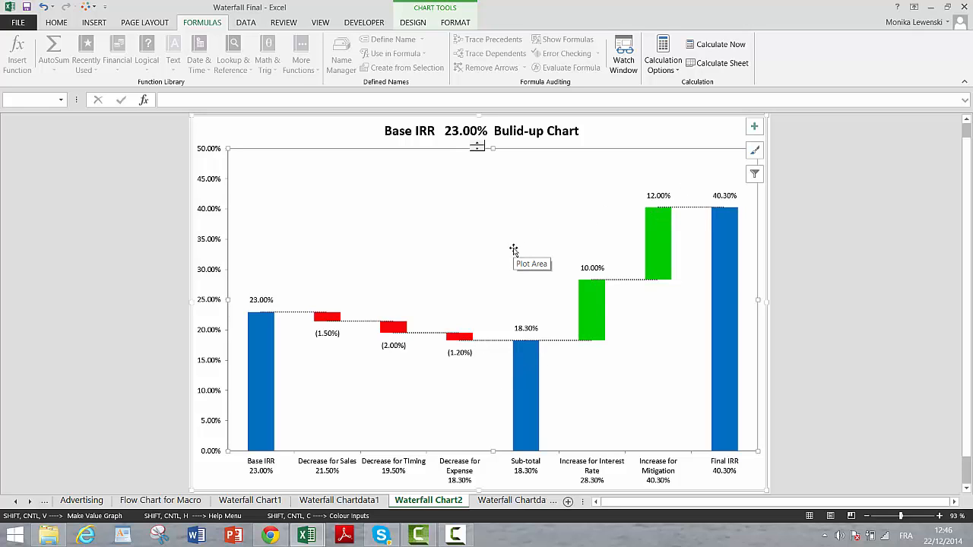
pyautogui.moveTo(373, 395)
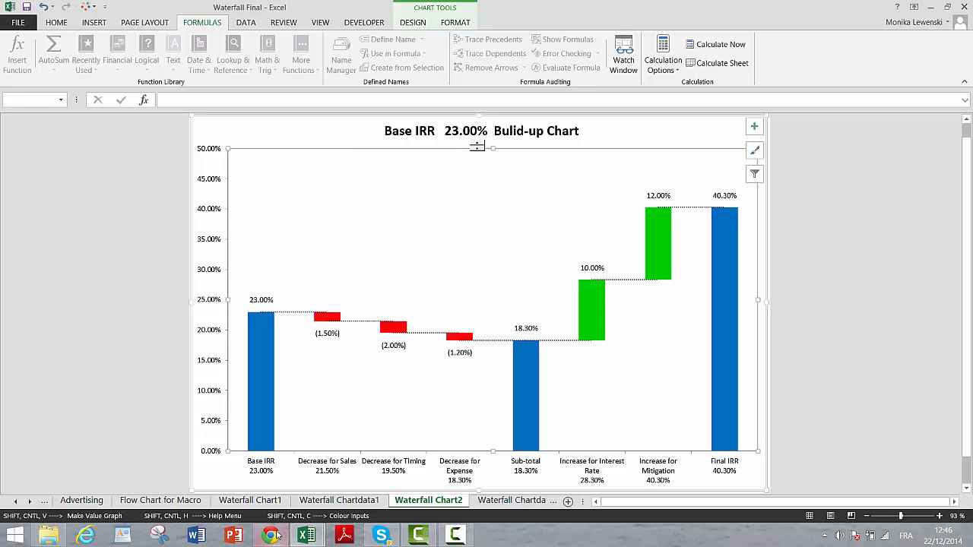
pyautogui.click(454, 535)
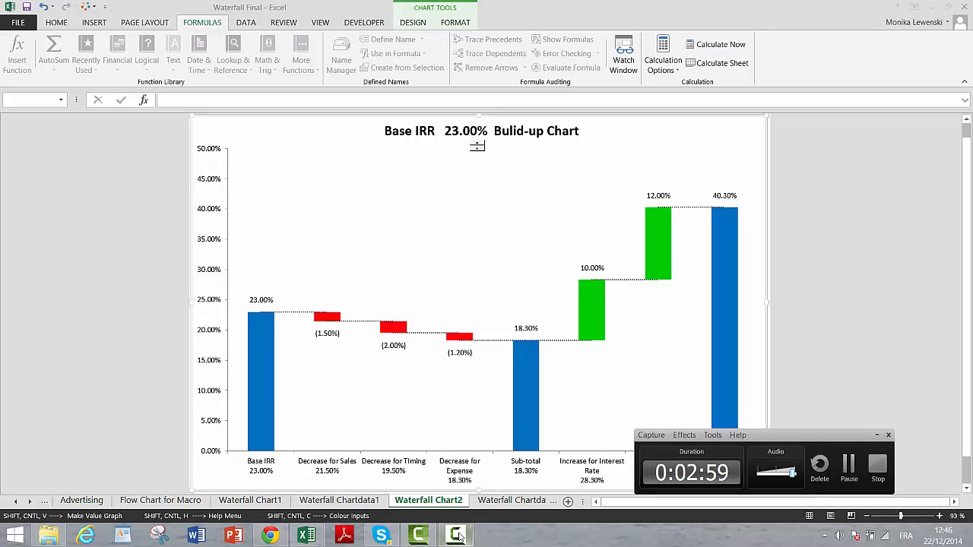